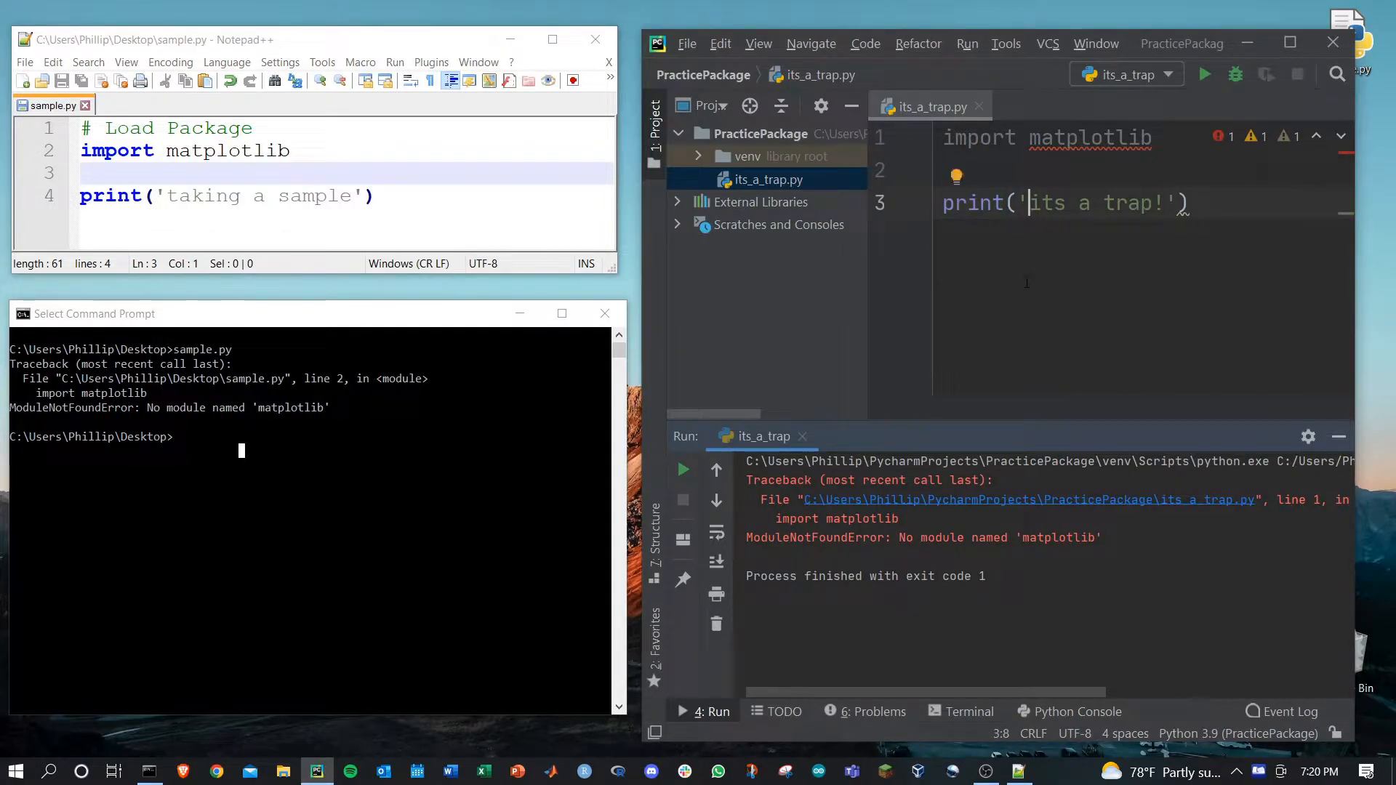
mouse_move(223, 446)
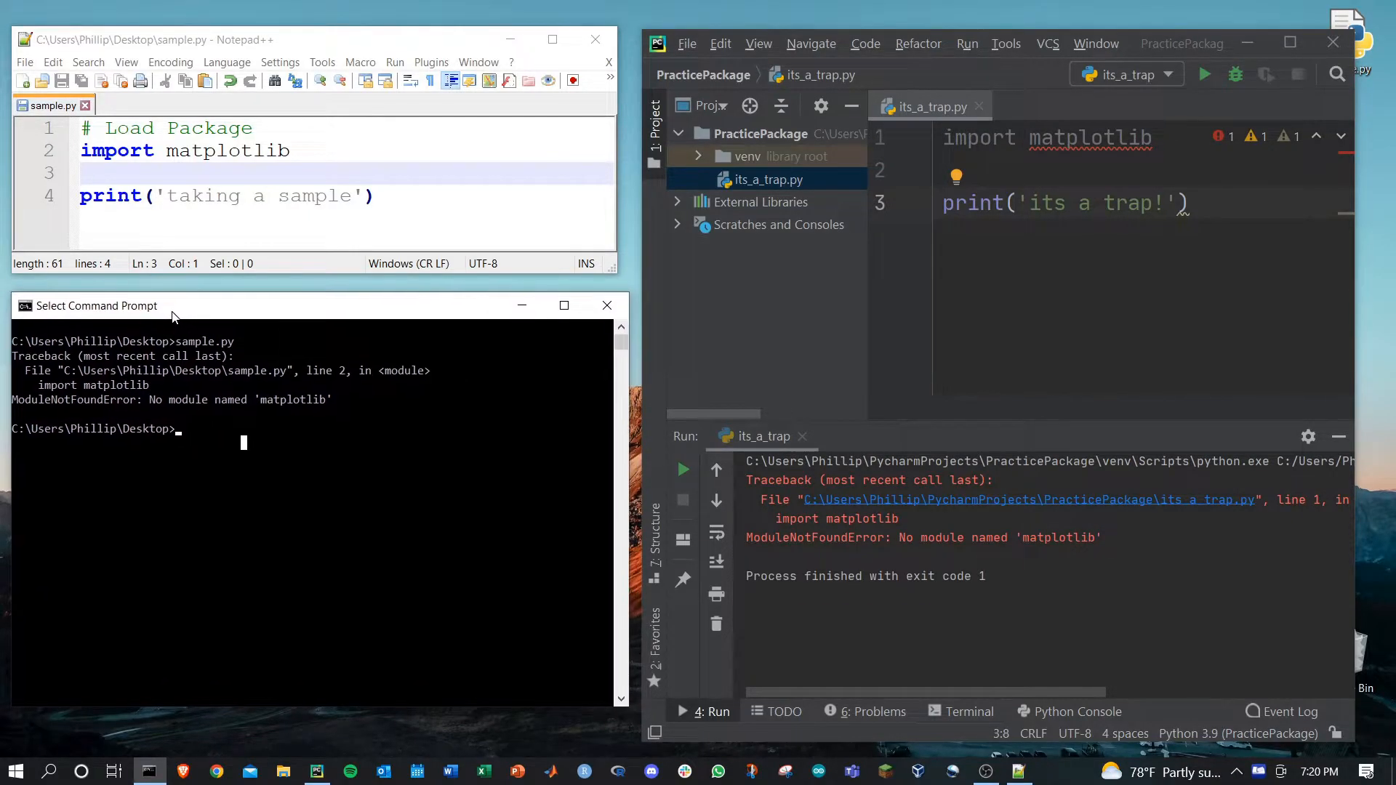
mouse_move(249, 445)
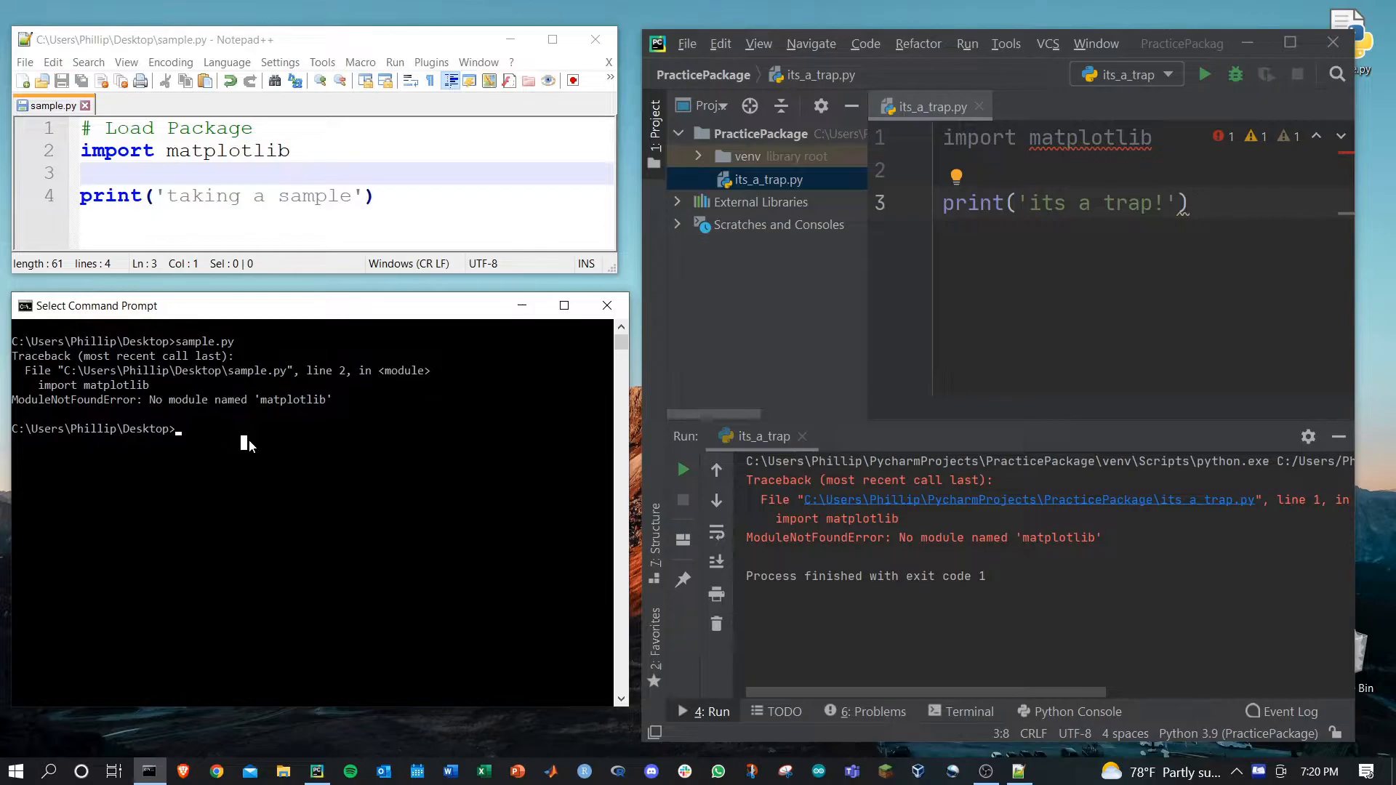
In the python interpreter, evaluate 1+1 and print('hi', see import matplotlib fail, then exit().
type("python")
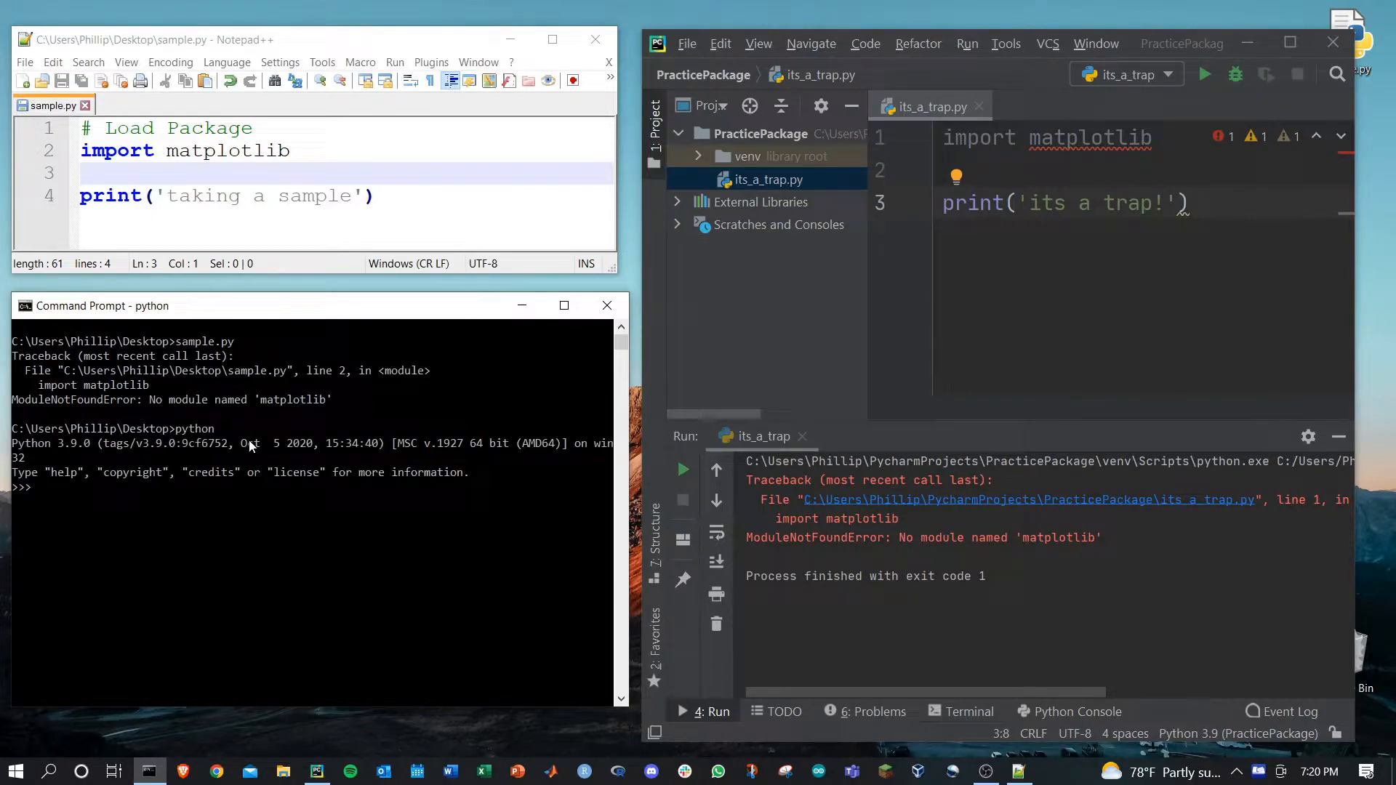
type("1")
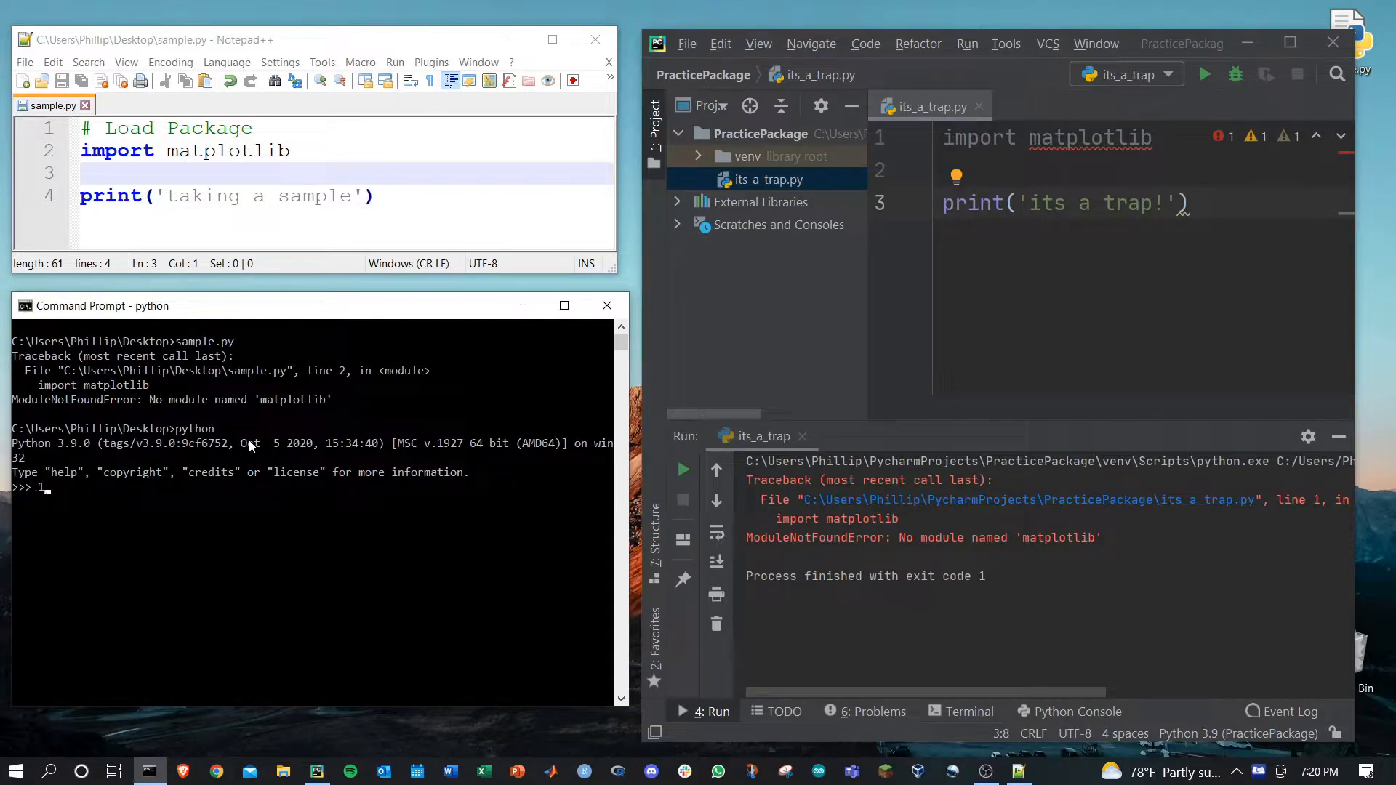
type("print('hi")
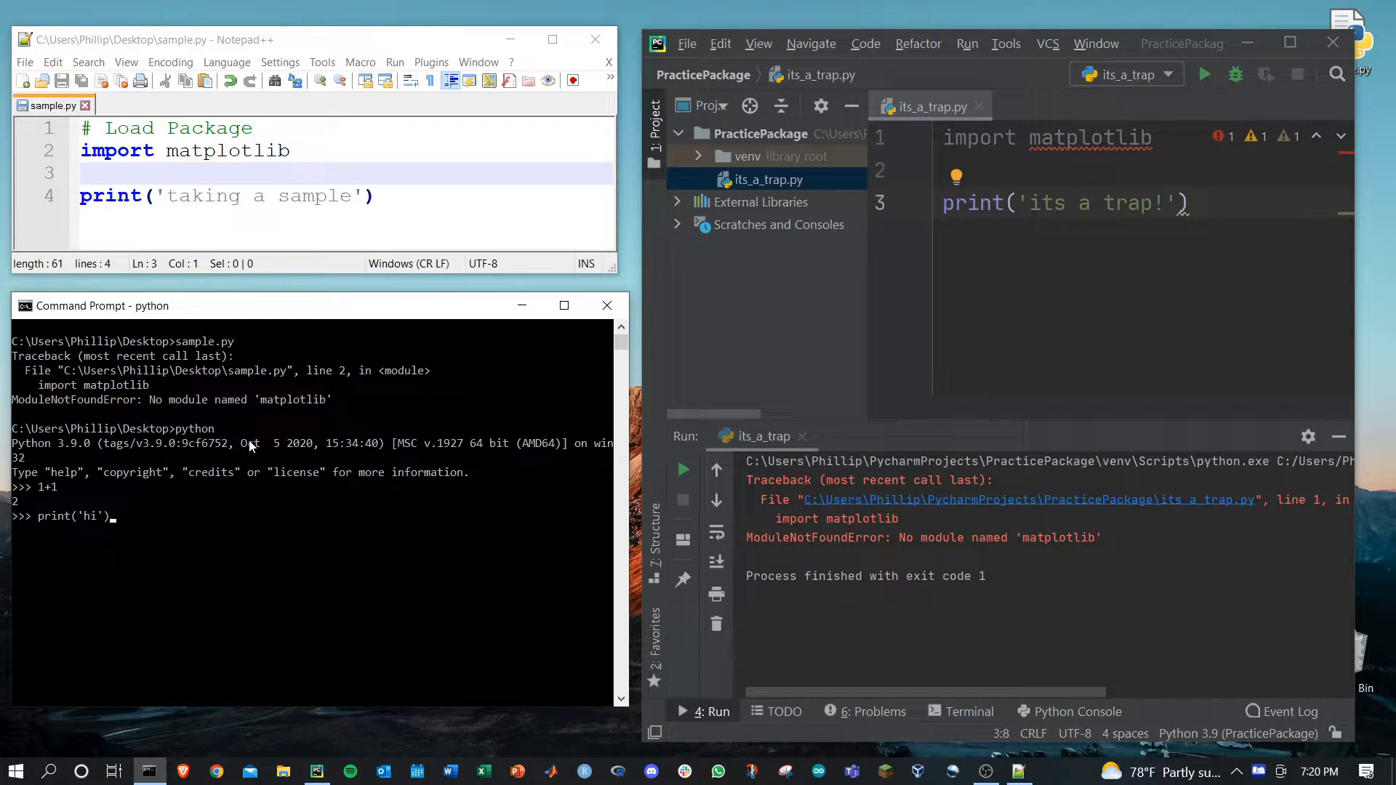
type("import matplotlib")
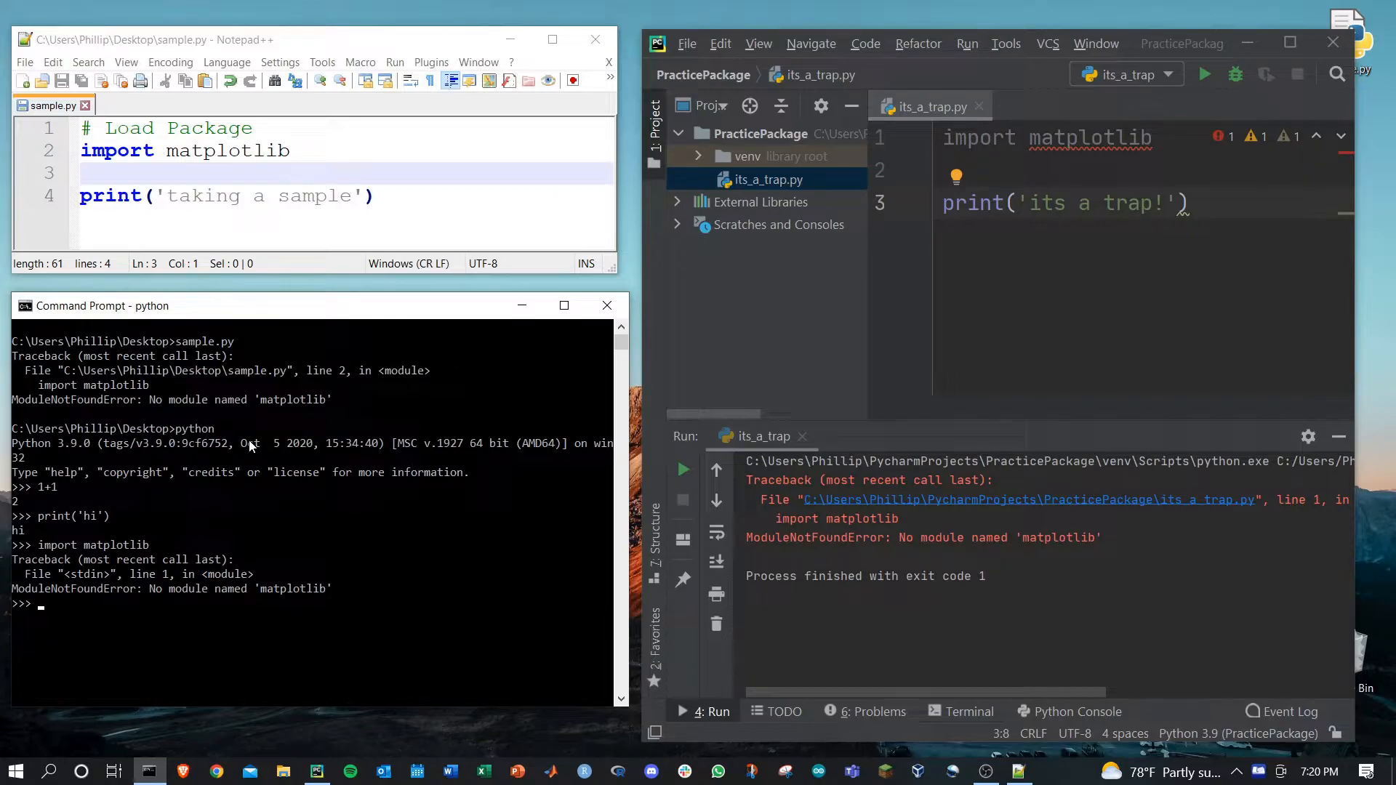
type("exit(")
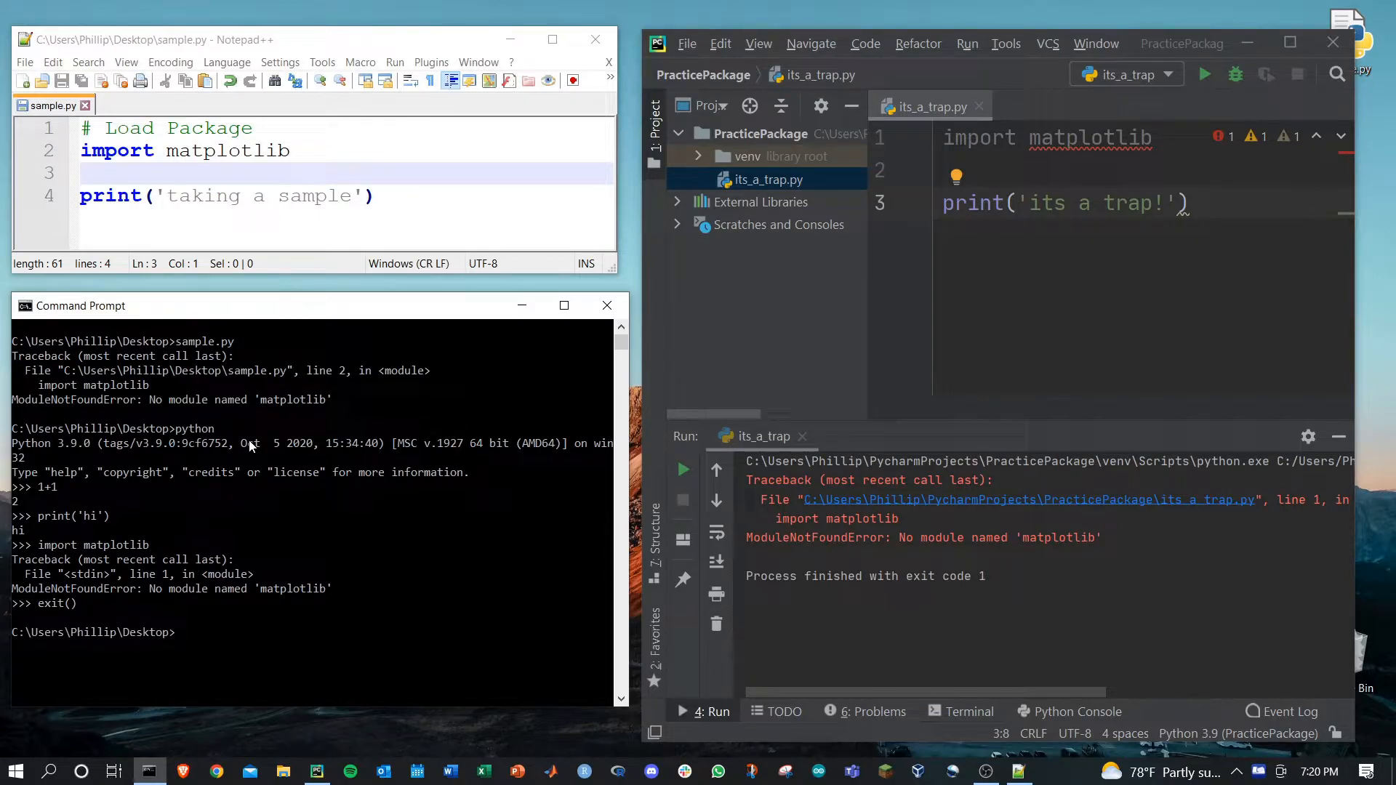
Run pip3 install matplotlib (3.5.3), then run sample.py to print 'taking a sample'.
type("pip3 install")
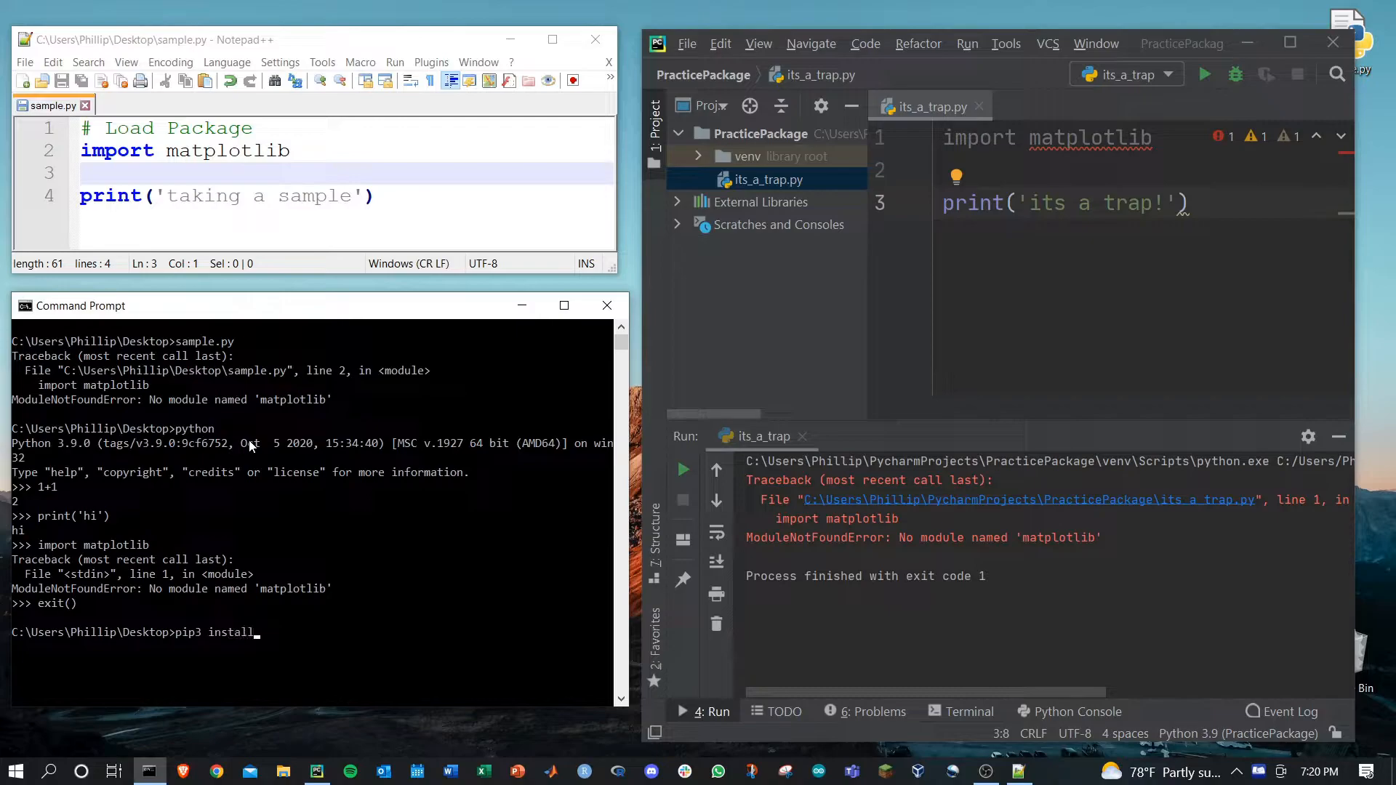
type("matplotlib")
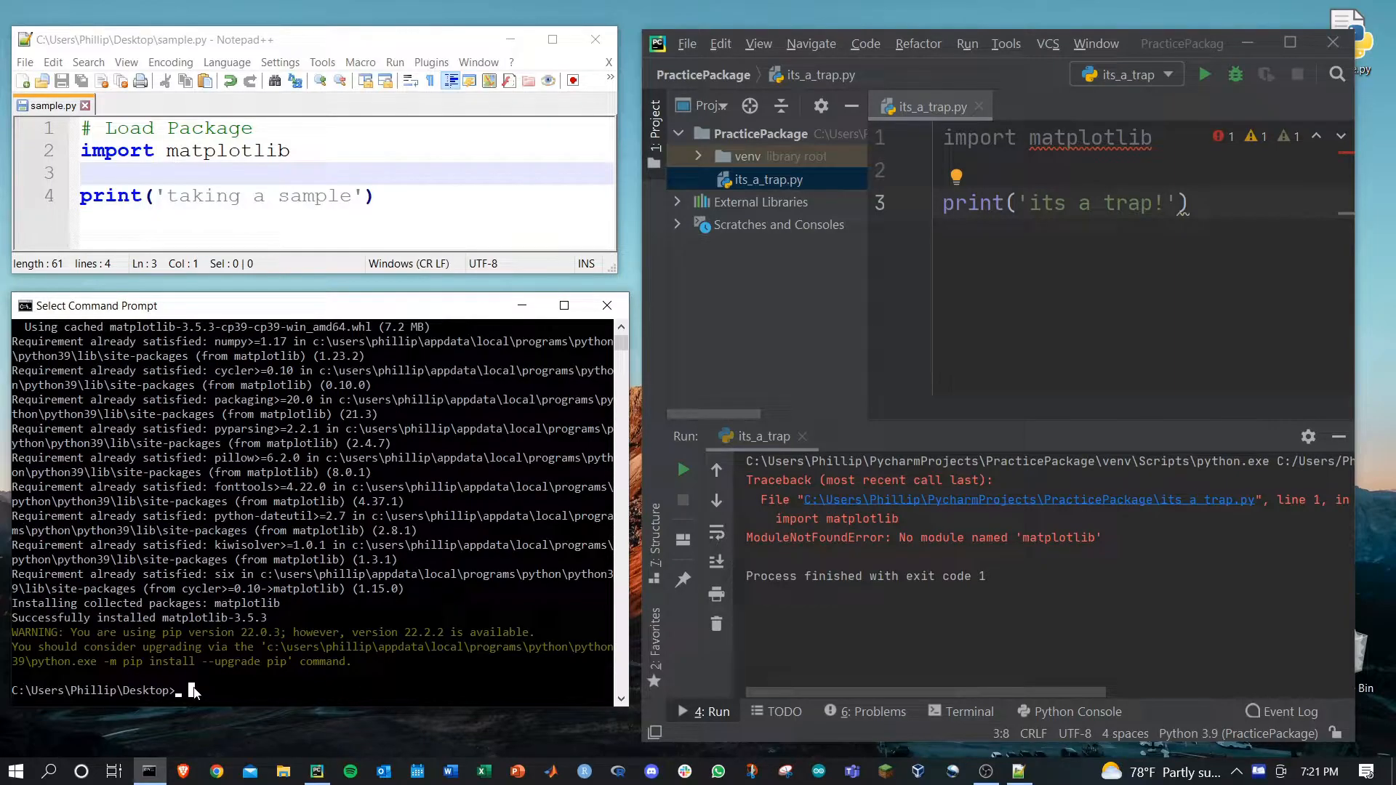
type("sample.py")
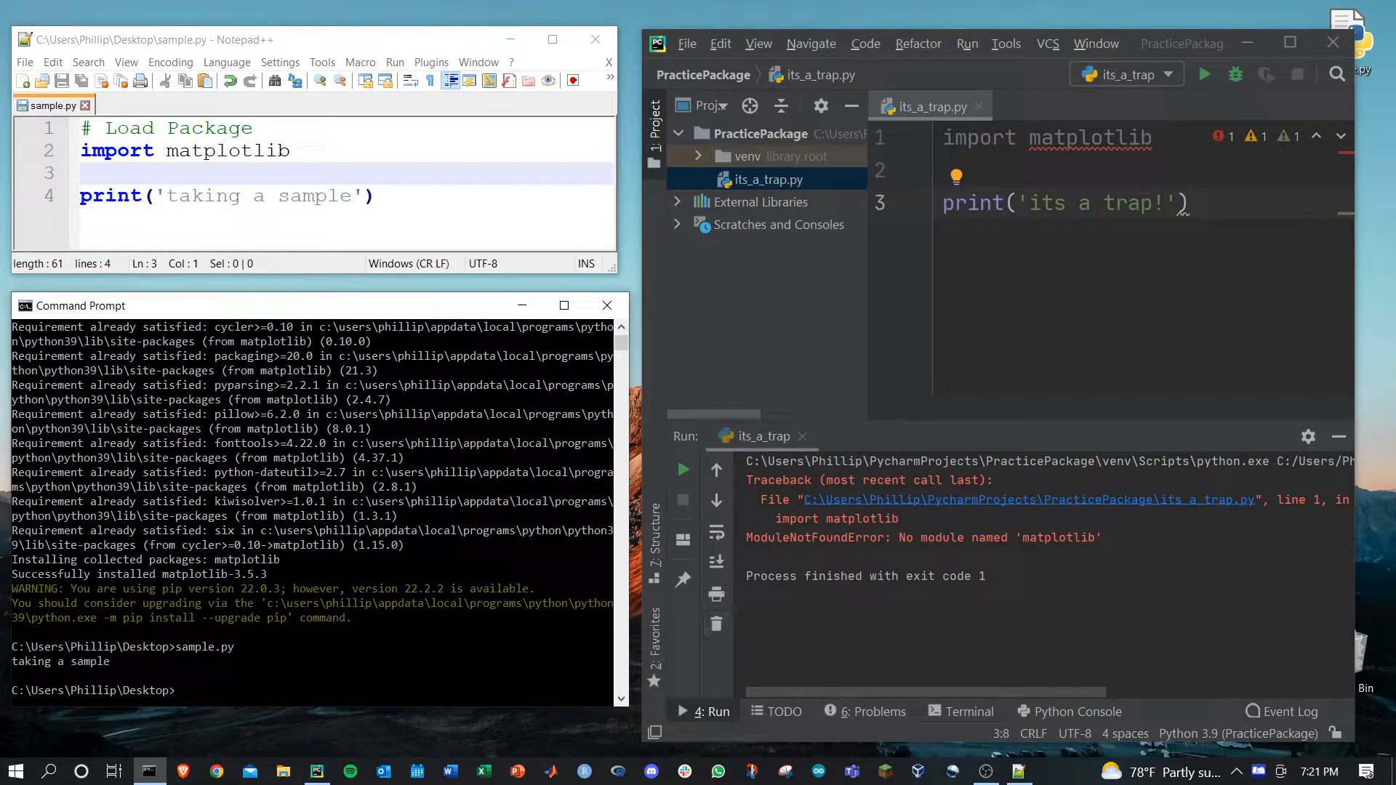
Run pip3 install matplotlib in PyCharm's PracticePackage venv terminal, then rerun its_a_trap.py.
left_click(984, 576)
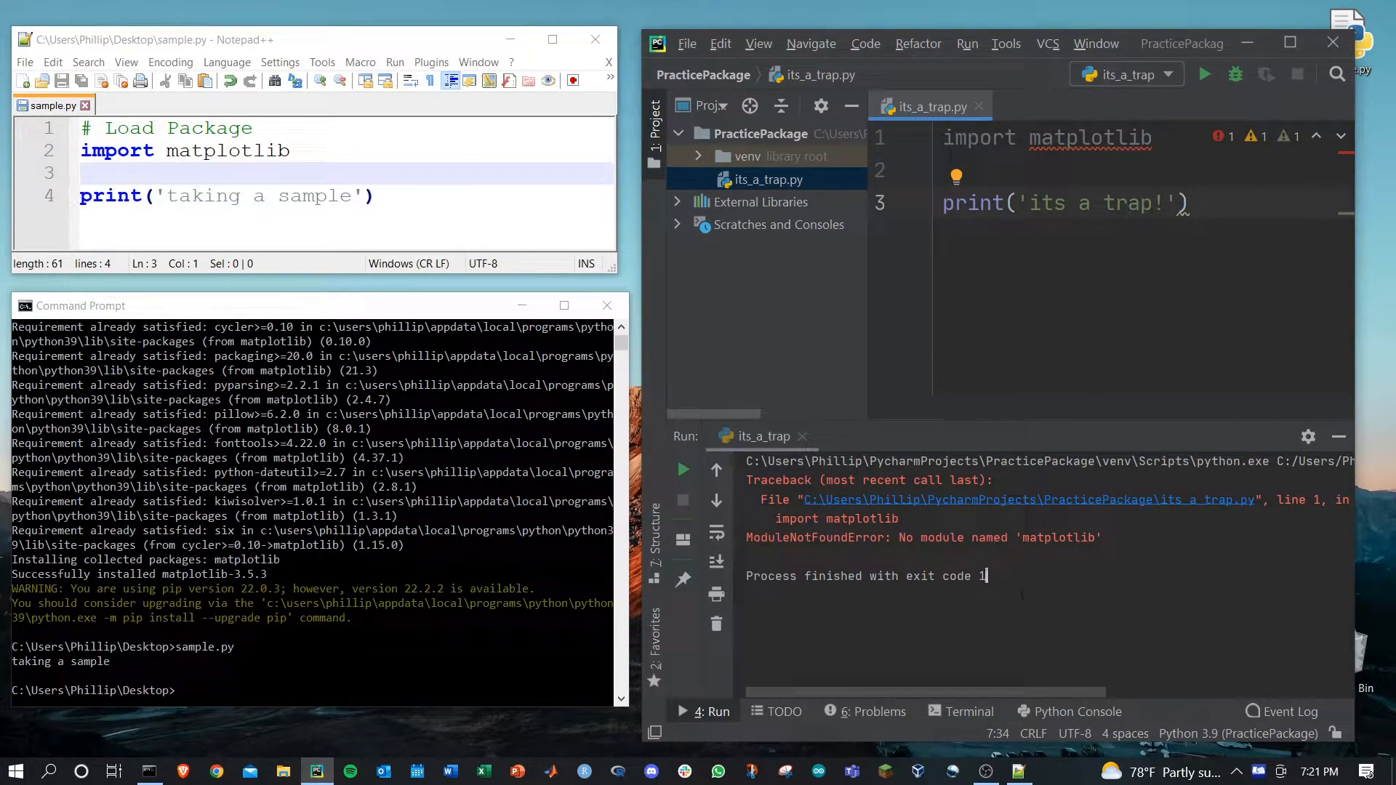
left_click(969, 711)
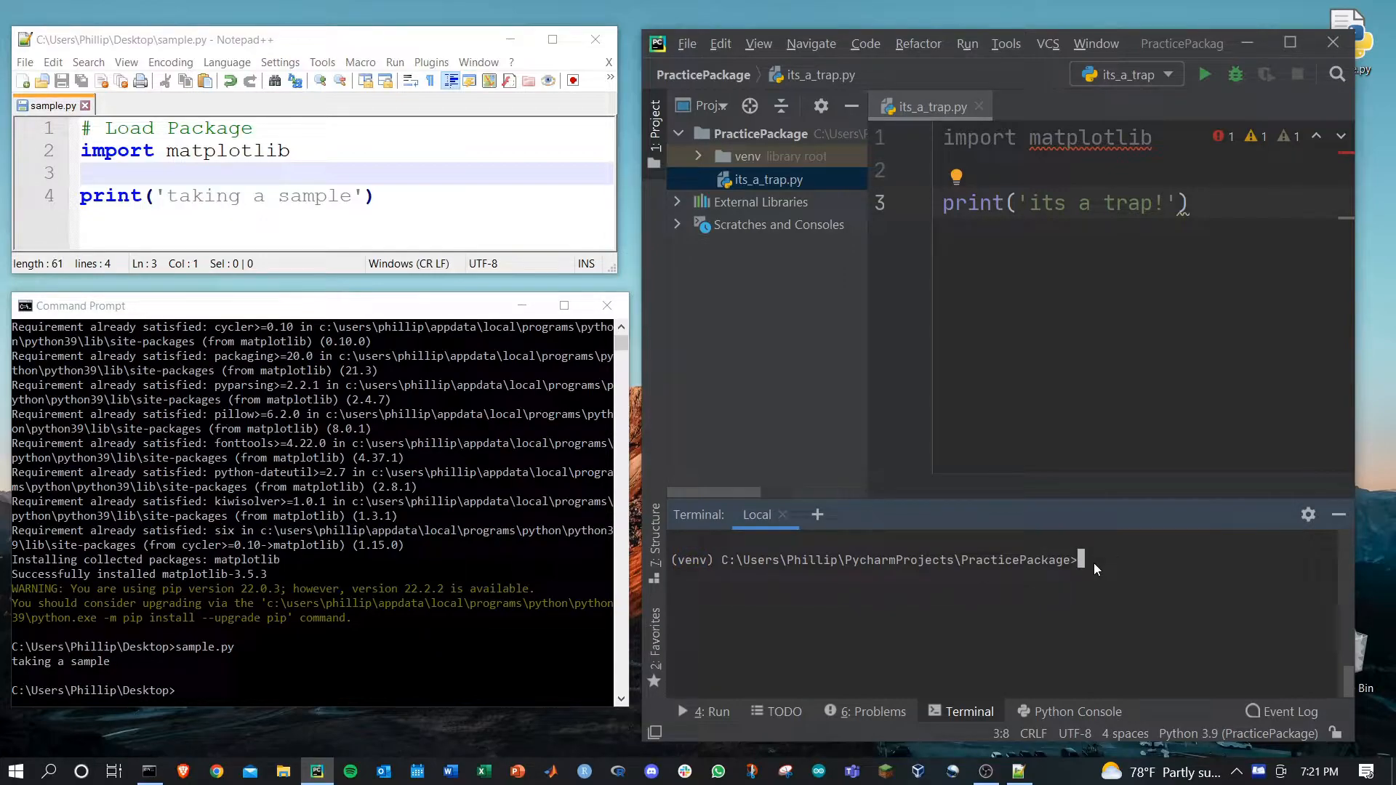
type("pip3 install")
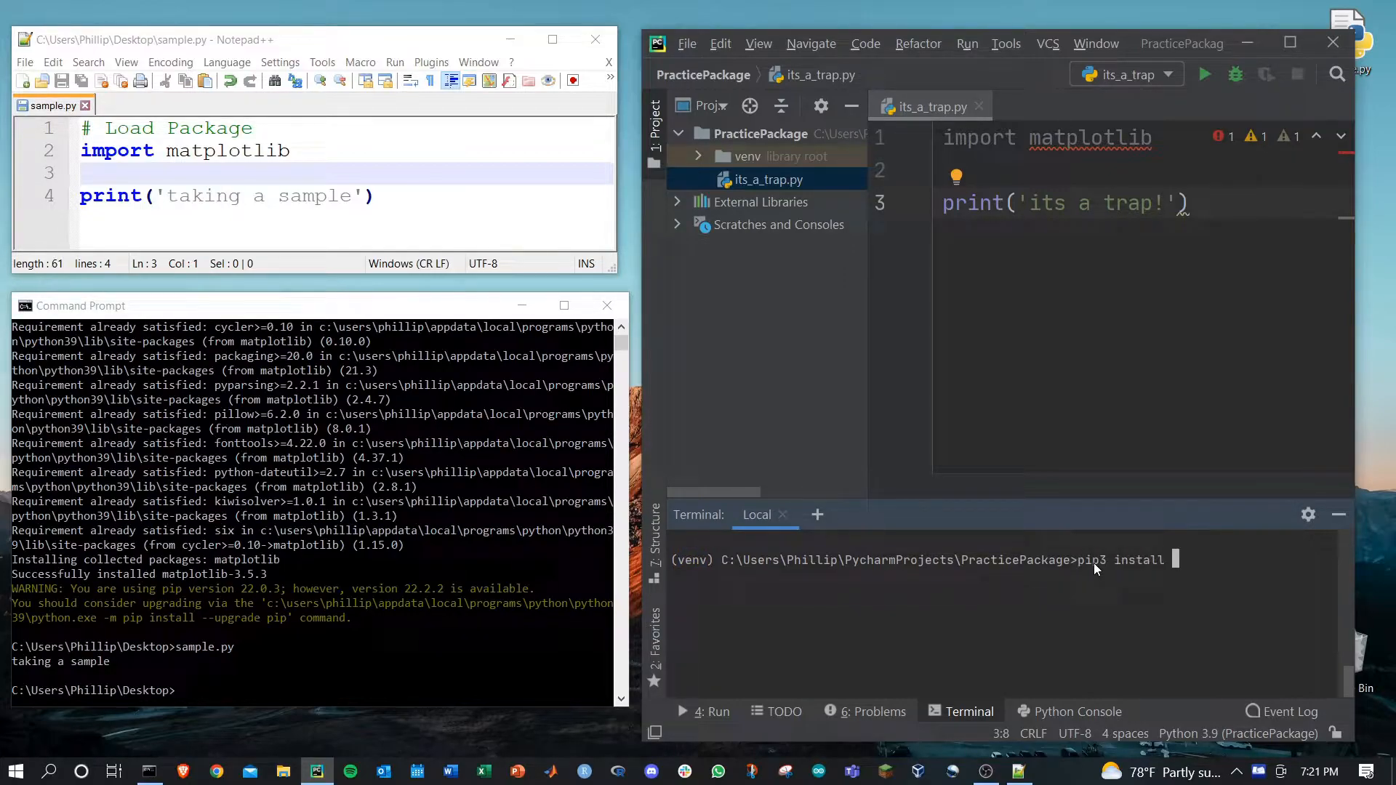
type("matplotlib")
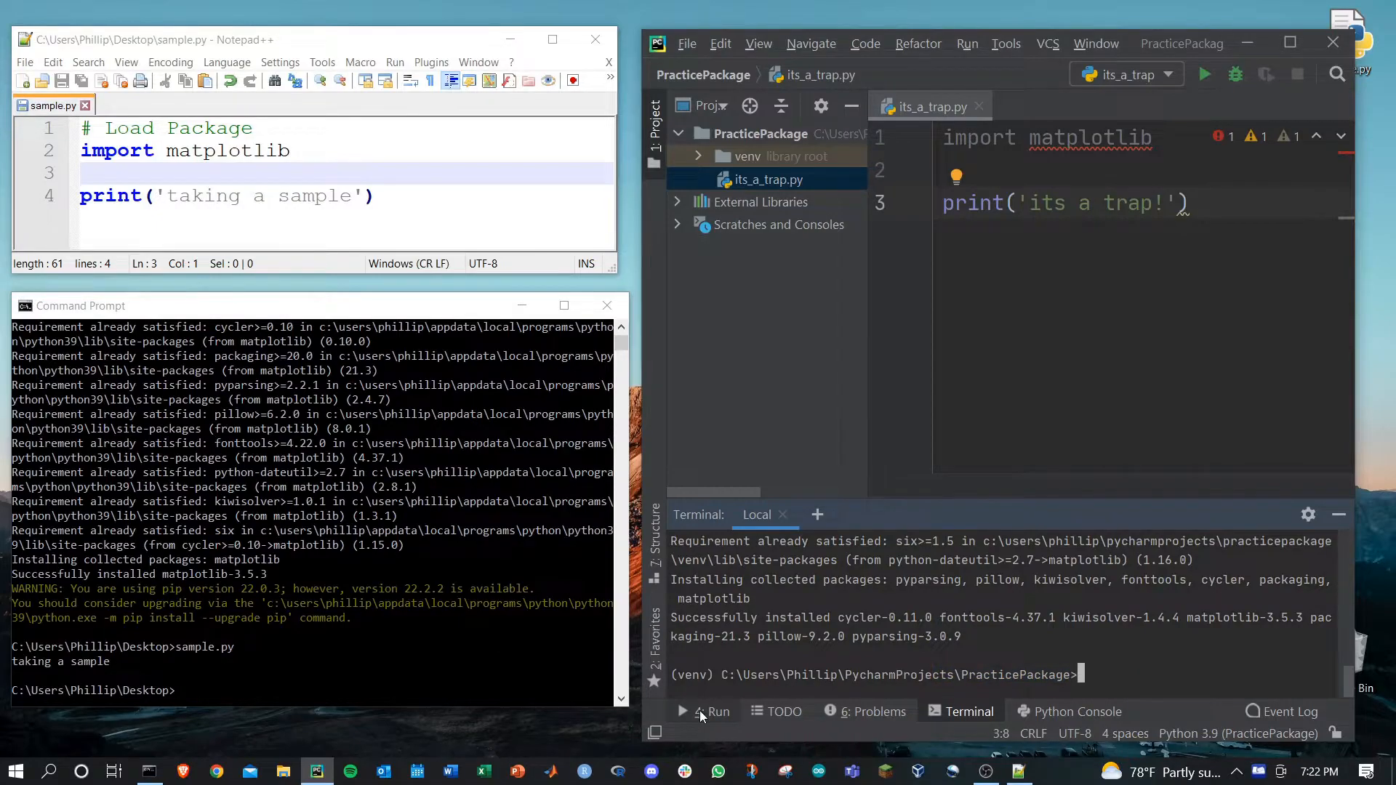
left_click(711, 711)
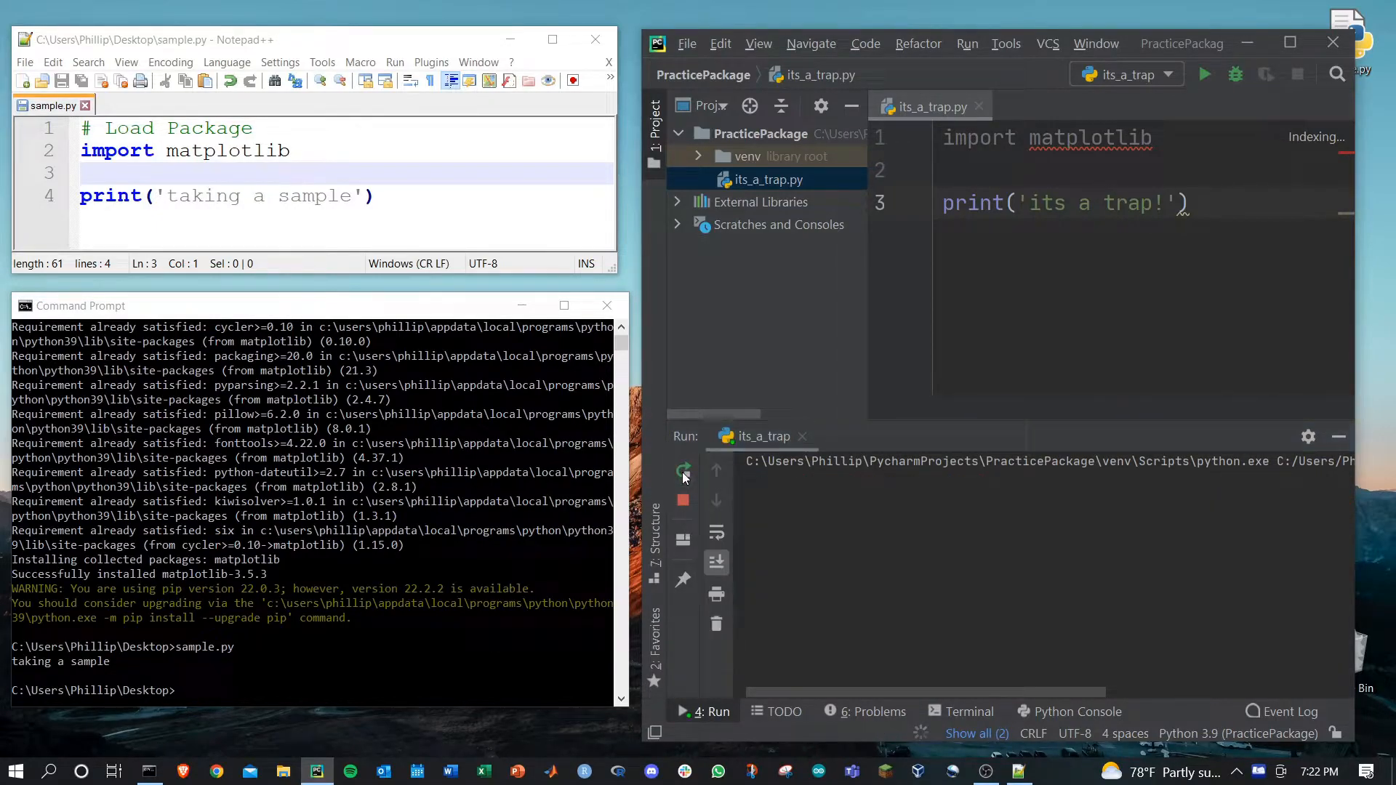